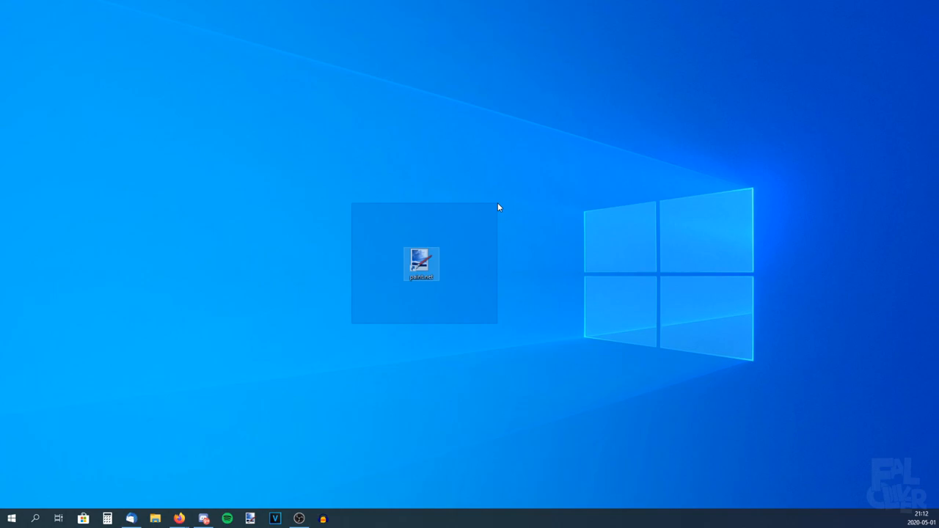
- Search 'paint.net plugins', go to the Liquify forum topic, and download pyrochild's plugin set
click(549, 206)
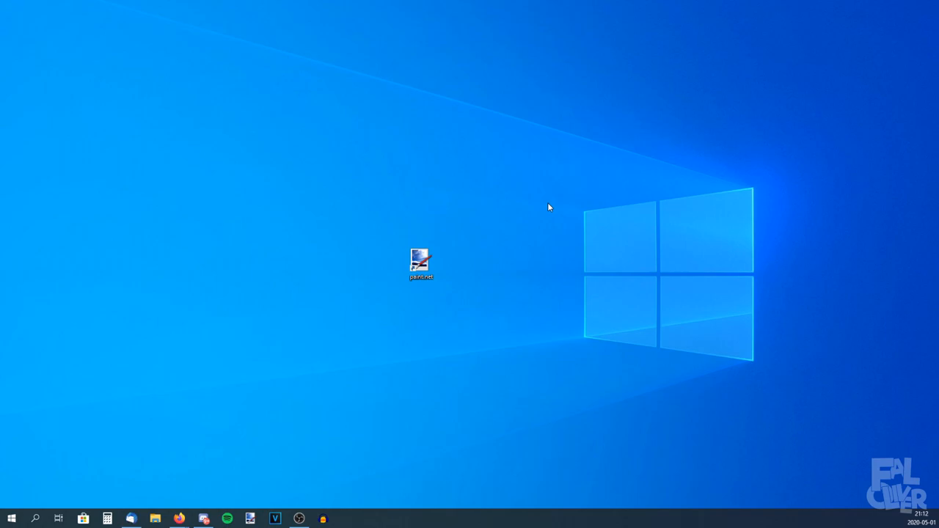
mouse_move(321, 354)
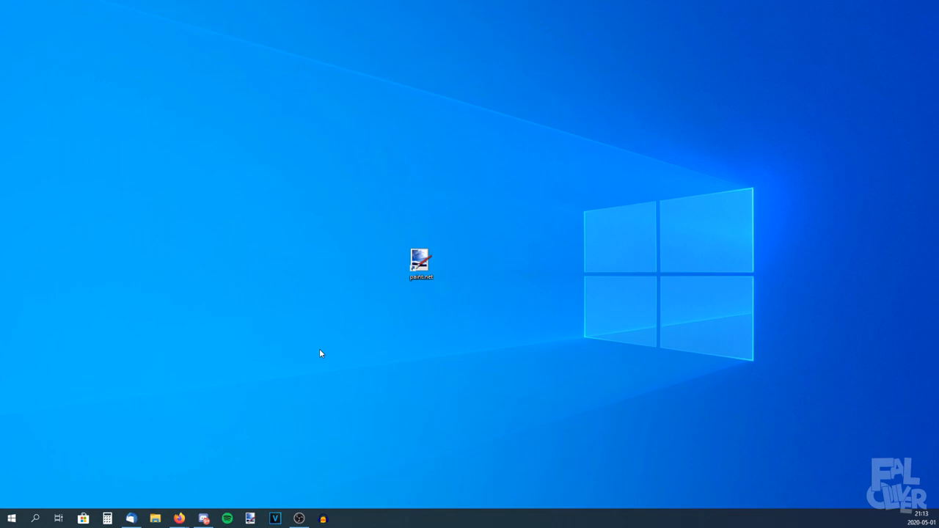
mouse_move(522, 201)
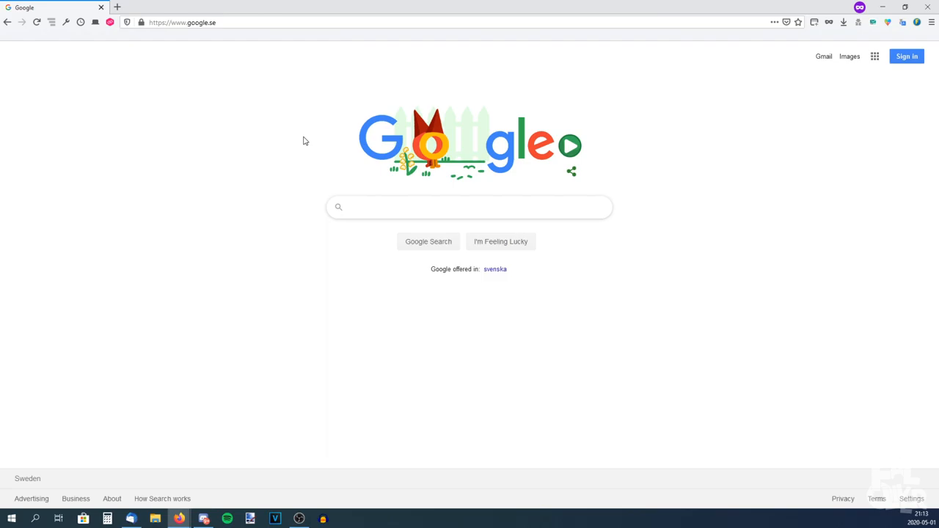
text(paint.net plugins)
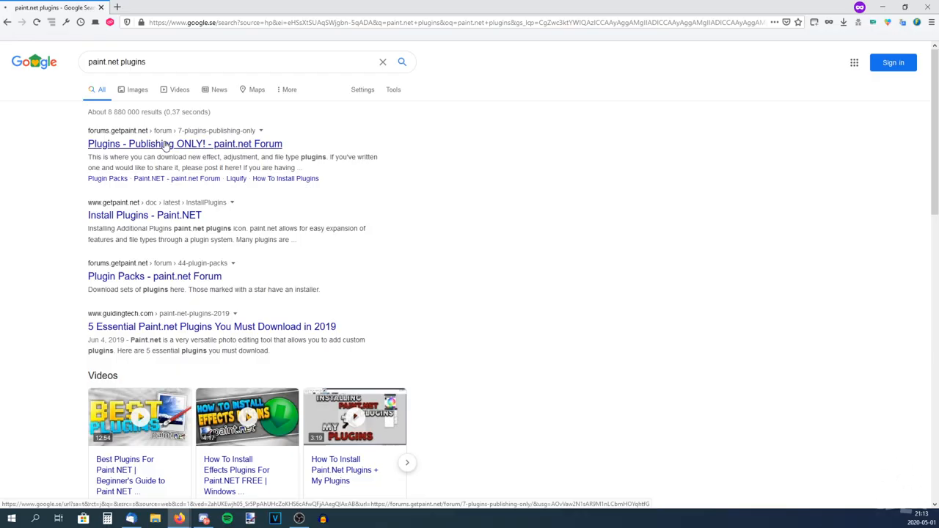
click(165, 143)
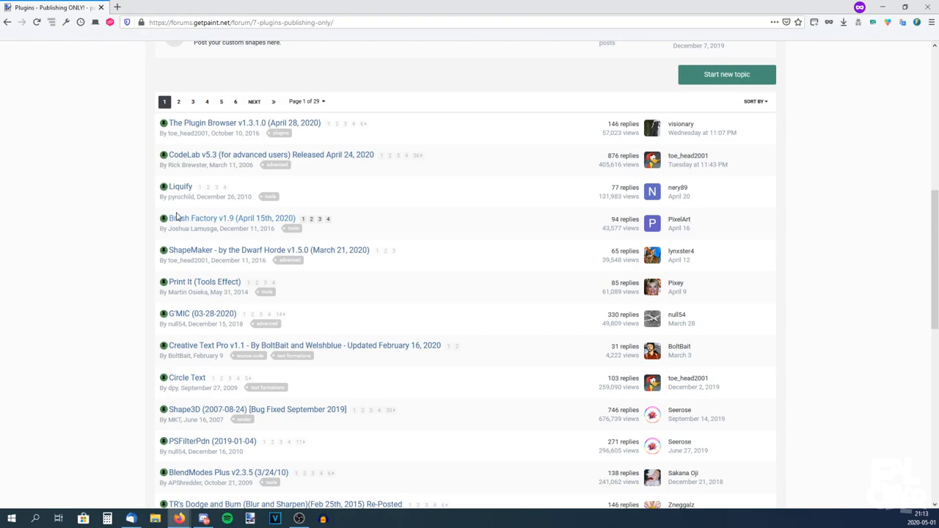
click(179, 186)
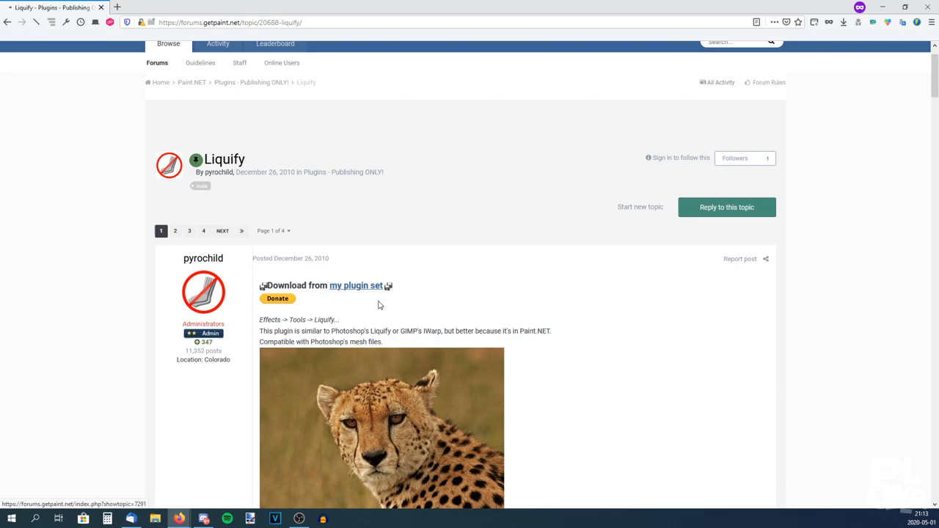
click(354, 285)
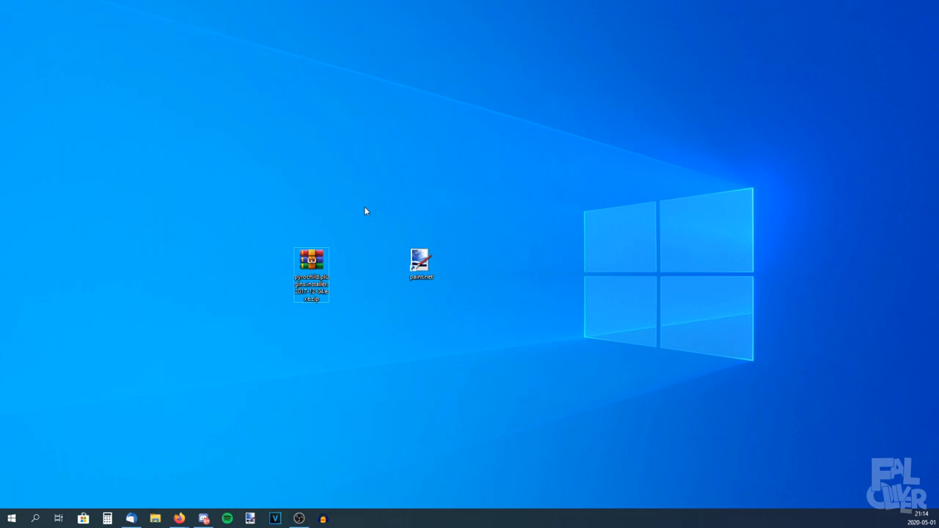
- Open the pyrochild zip in WinRAR and launch the plugin installer inside it
double_click(311, 263)
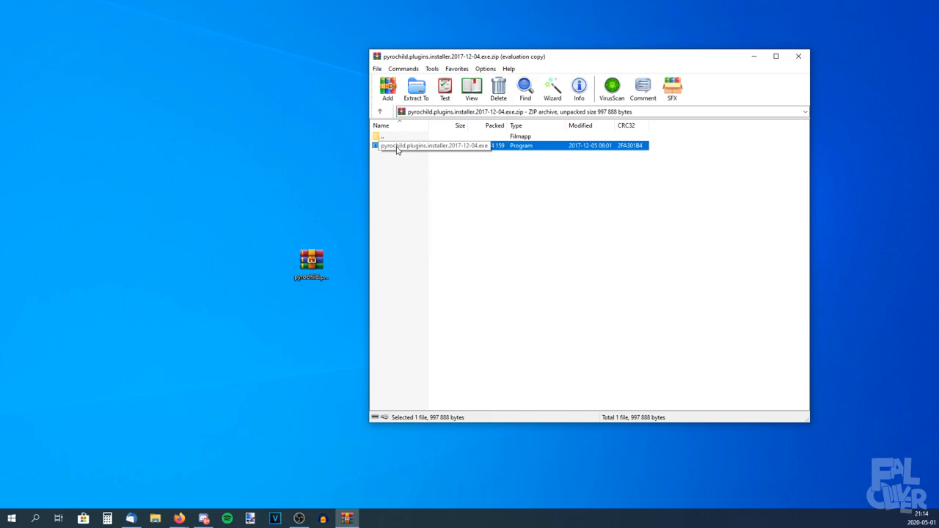
double_click(433, 146)
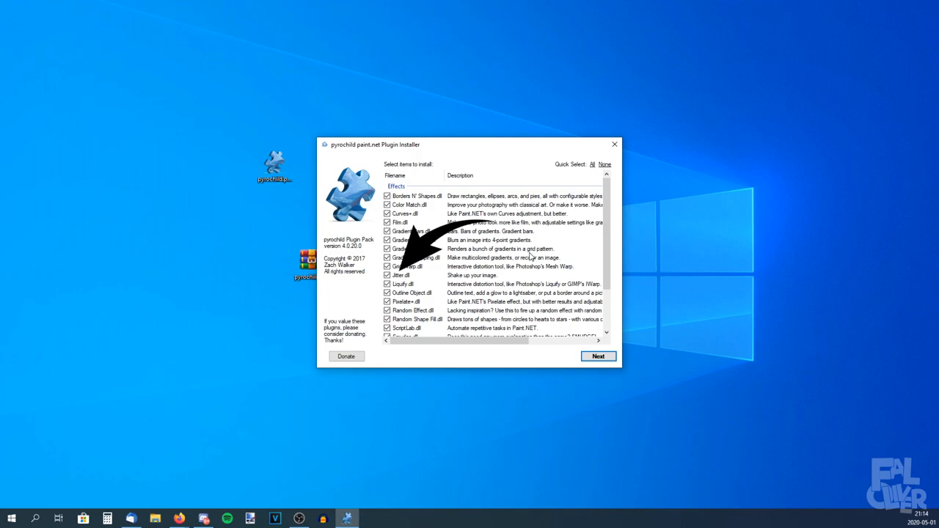
- Install all listed pyrochild effects and finish the installer
click(598, 356)
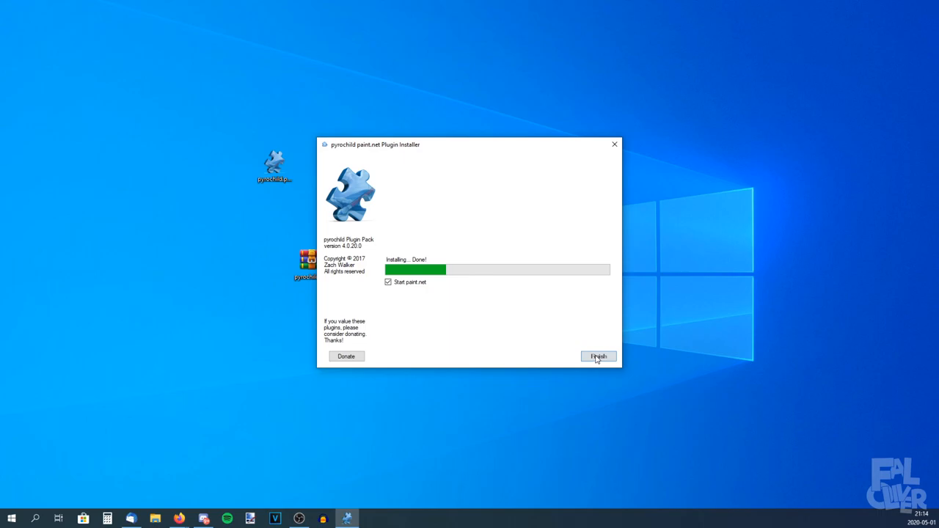
click(598, 356)
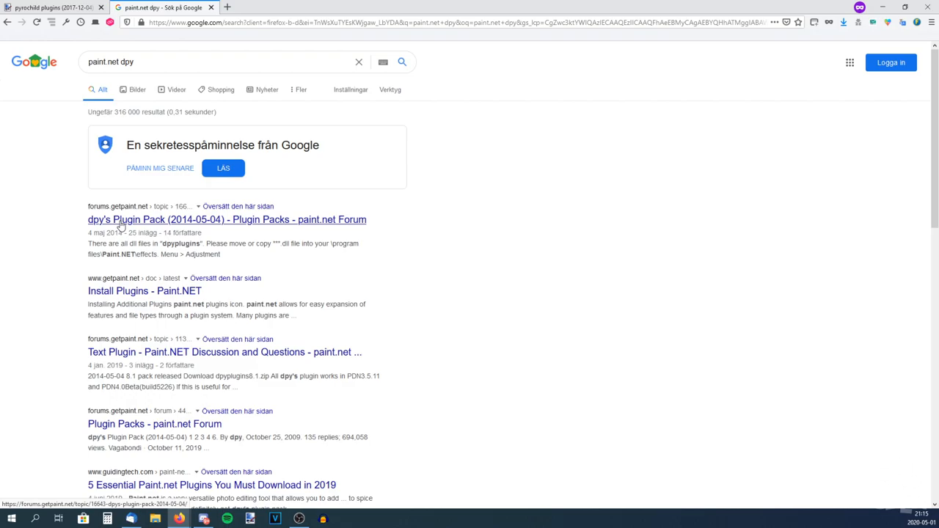
- Open dpy's Plugin Pack forum topic to download its plugin zip
click(227, 219)
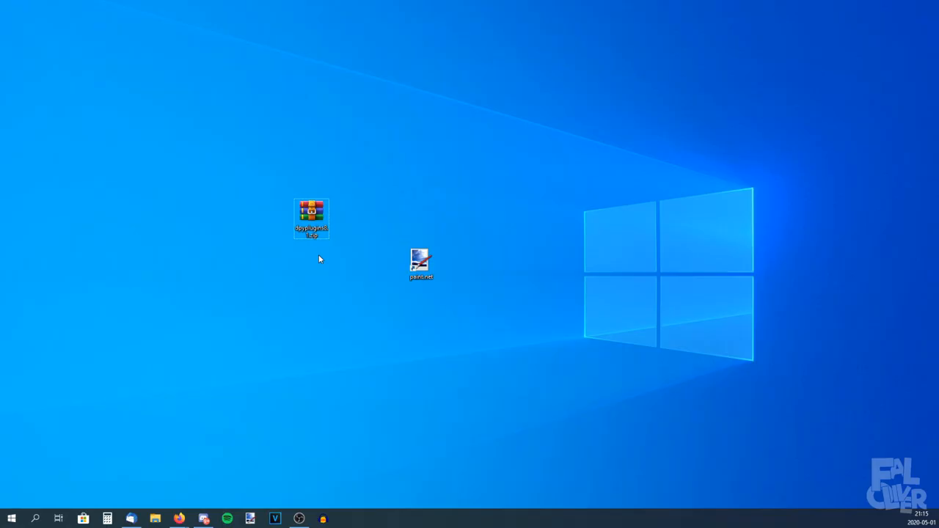
- Open dpyplugins8.1.zip from the desktop in WinRAR
double_click(311, 217)
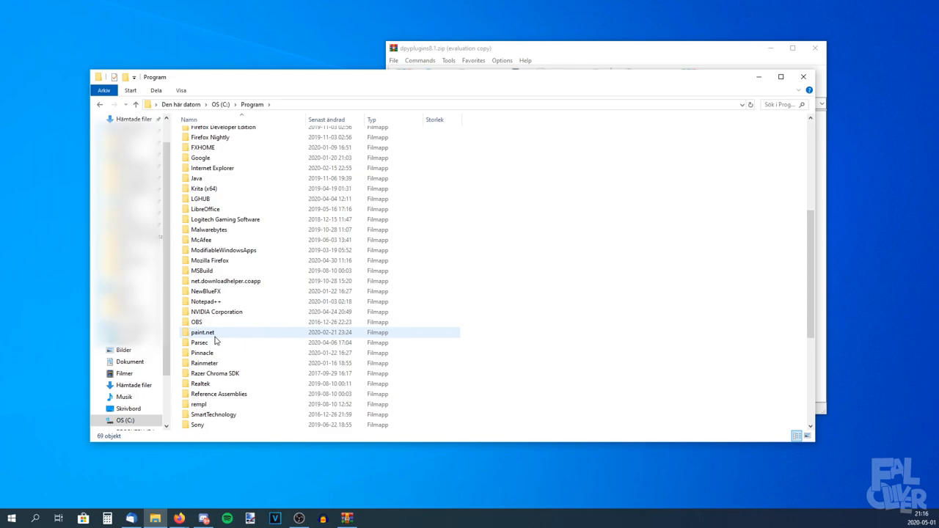
- Open the paint.net folder under C:\Program in File Explorer
double_click(202, 332)
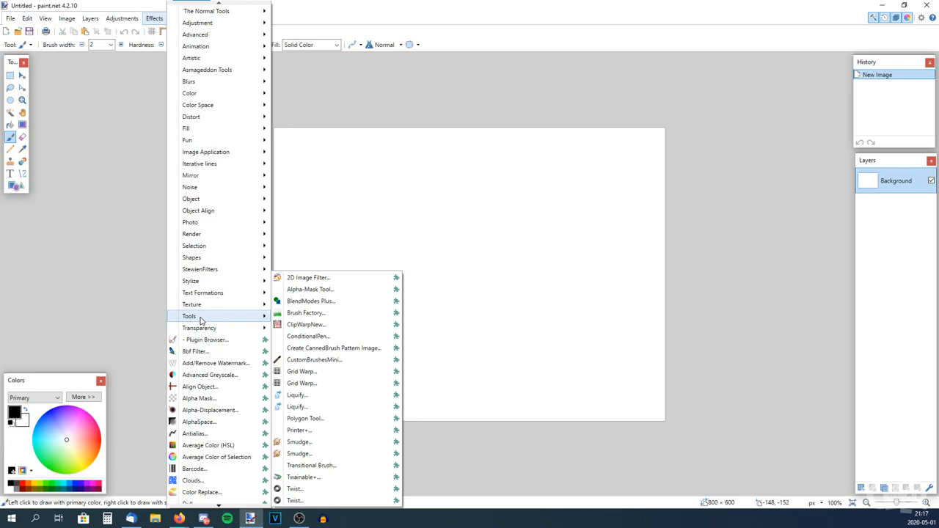
mouse_move(297, 406)
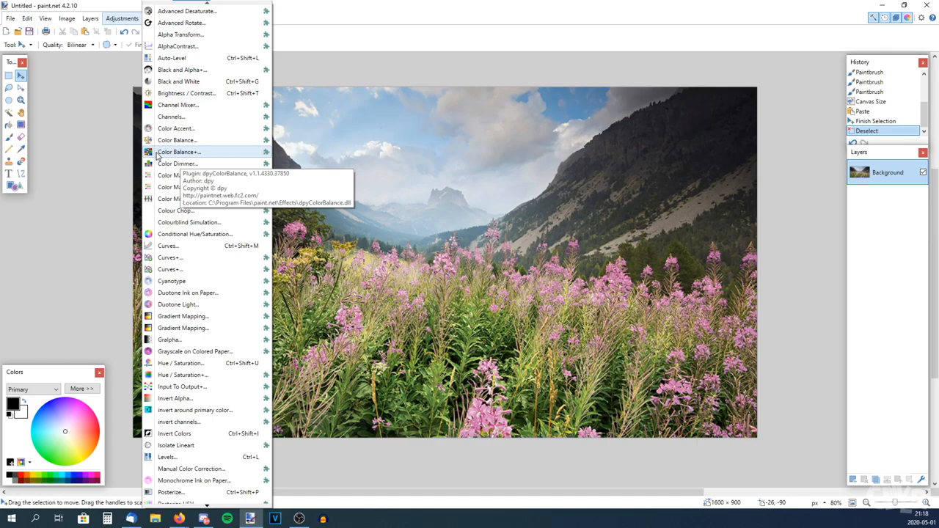
- Apply a Color Balance+ adjustment to the valley photo and commit it
click(178, 151)
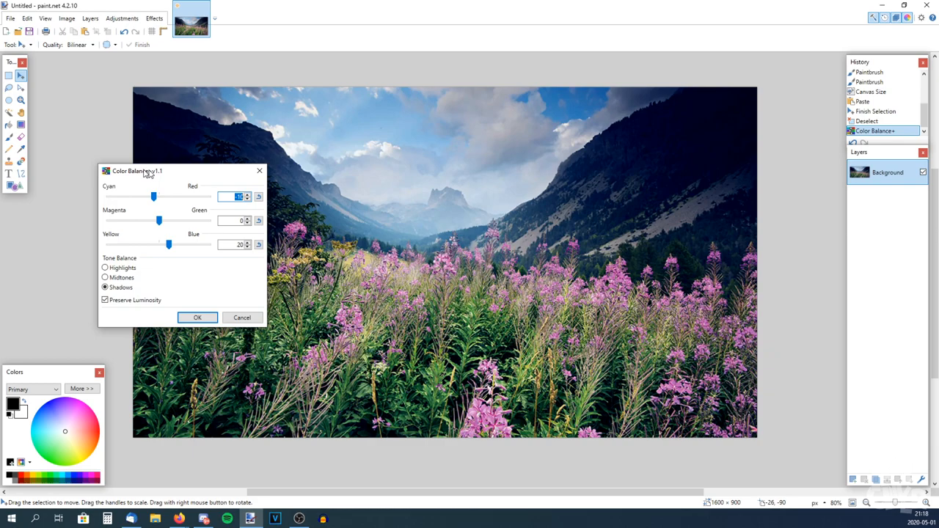
click(197, 317)
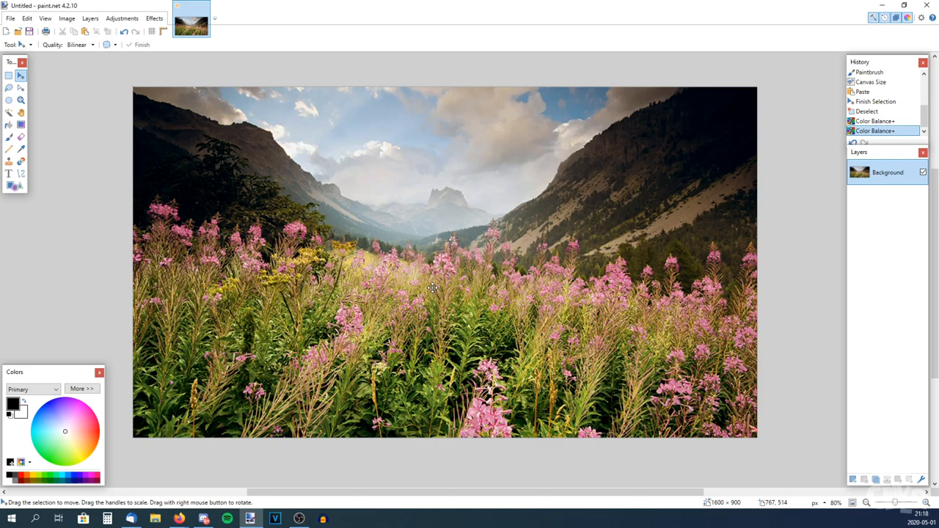